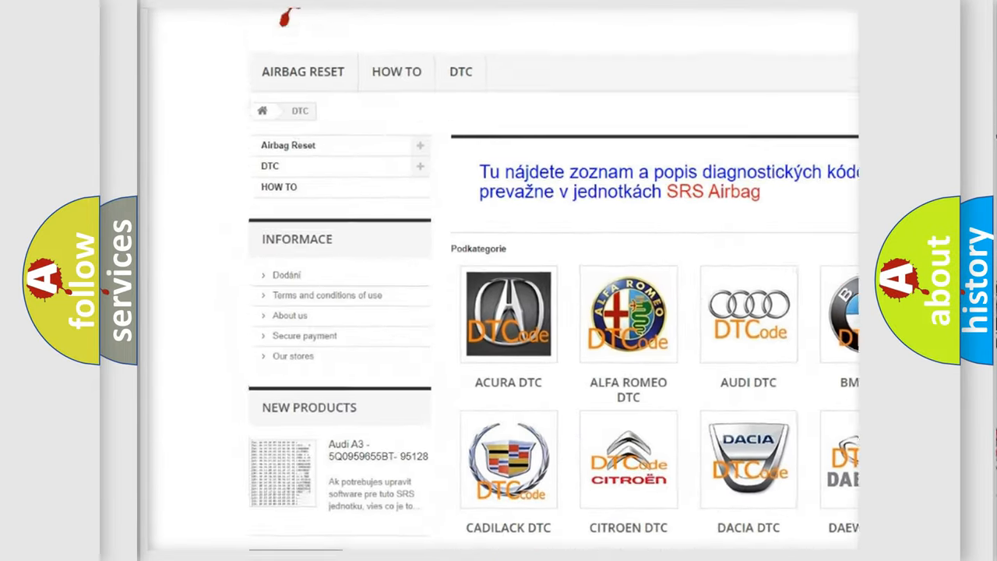
# Step: Scroll past the car-brand logos to reach the long DTC fault-code listing
pyautogui.scroll(-3)
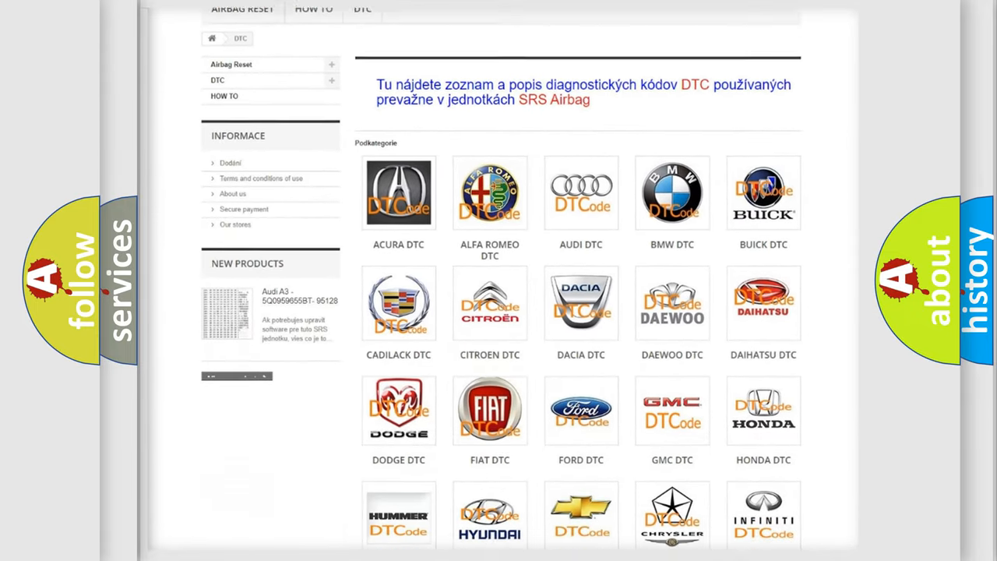
pyautogui.scroll(-3)
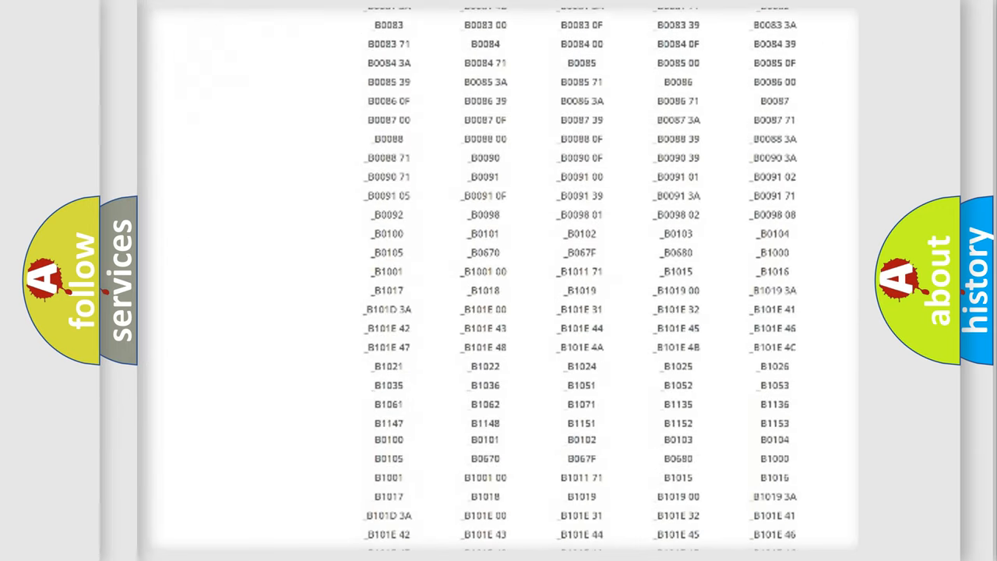
pyautogui.scroll(3)
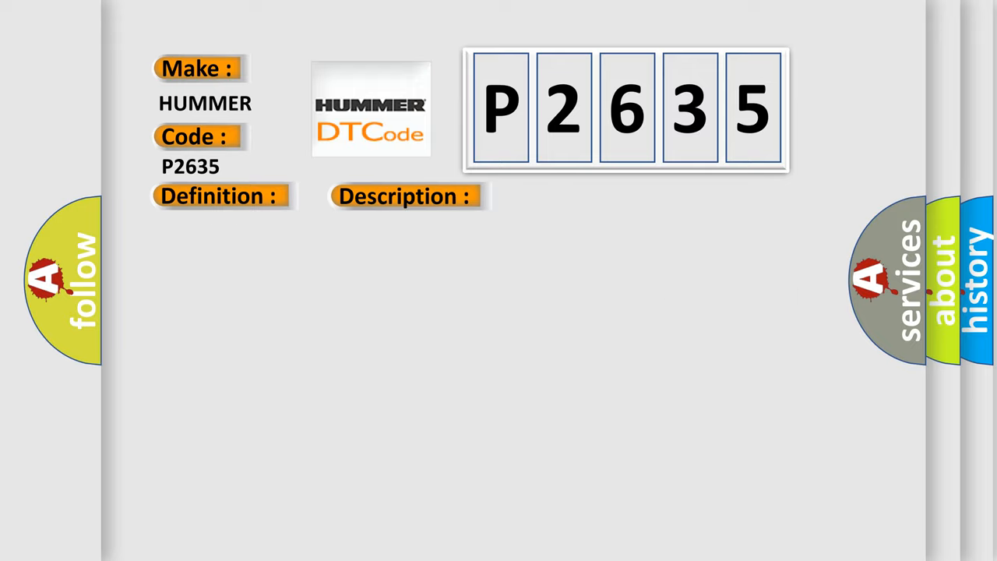
# Step: Reveal the Cause text about wheel speed sensor circuit faults on the P2635 slide
pyautogui.click(573, 196)
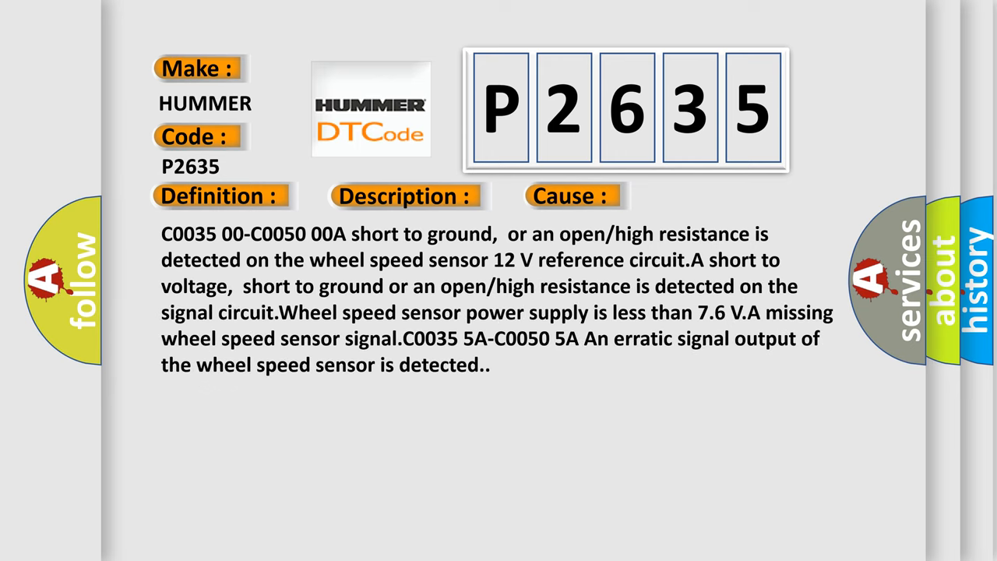